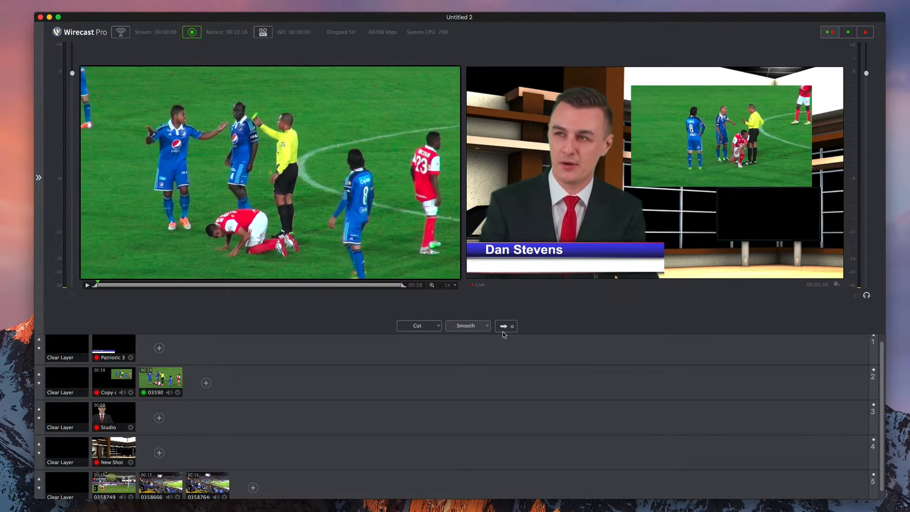
Add all clips from the soccer Footage folder as new Media File shots in the layers.
left_click(503, 325)
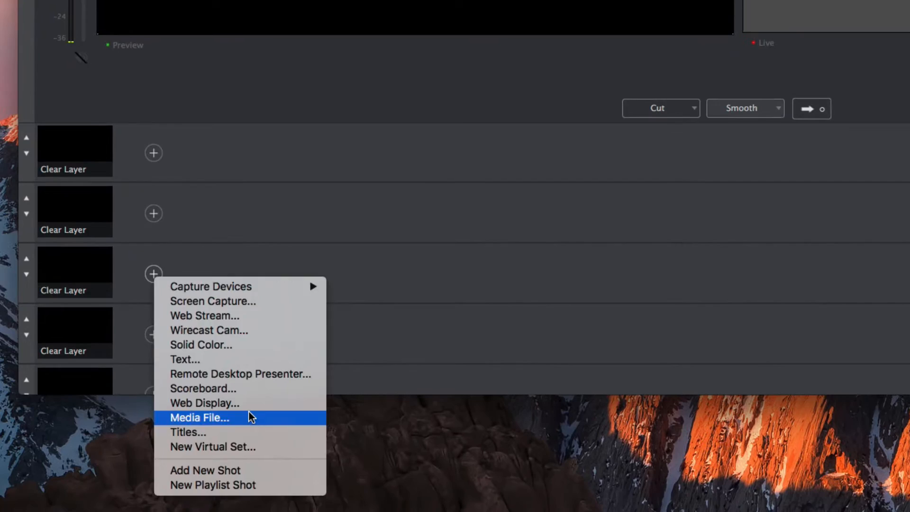
left_click(199, 417)
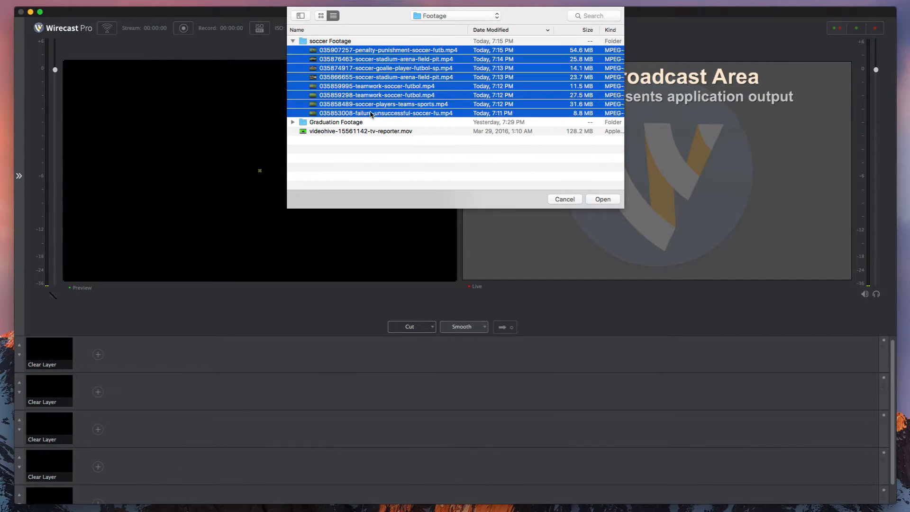
left_click(602, 199)
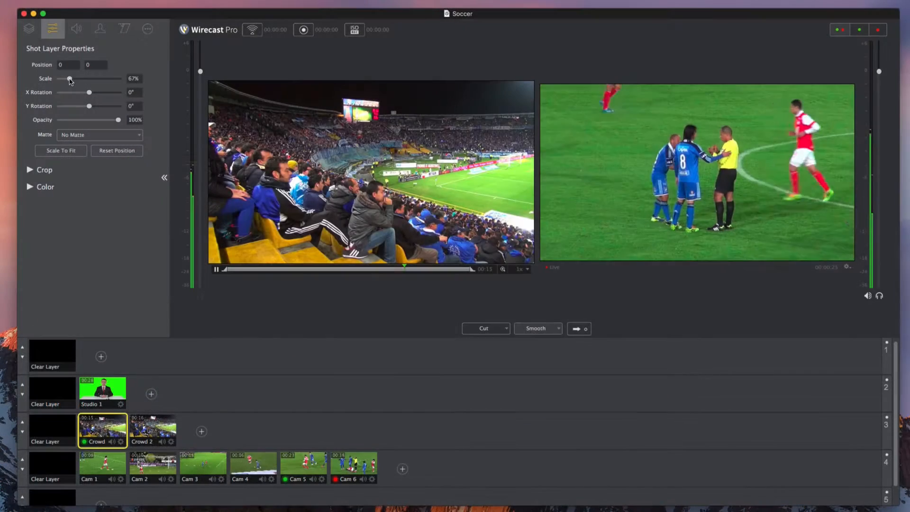
Scale the Crowd shot down to a small inset, move it right, and bring in Cam 5.
left_click_drag(70, 78, 65, 78)
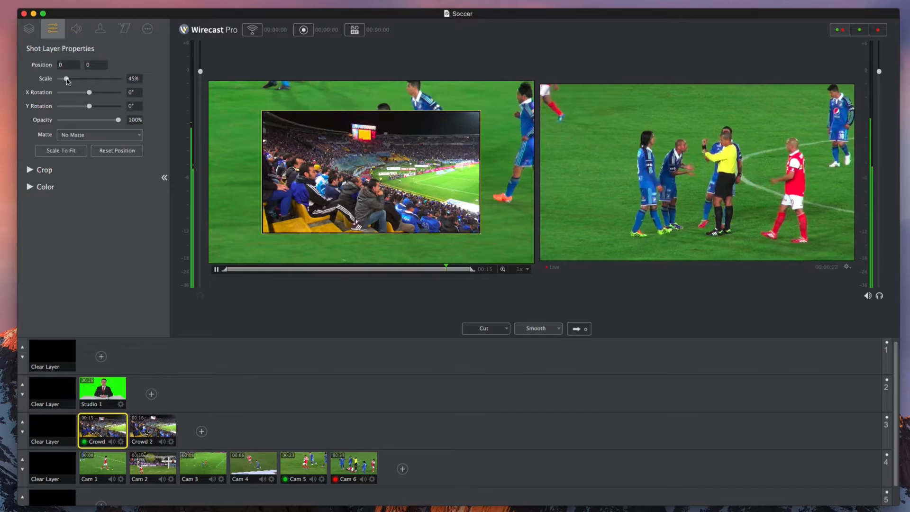
left_click_drag(67, 78, 63, 79)
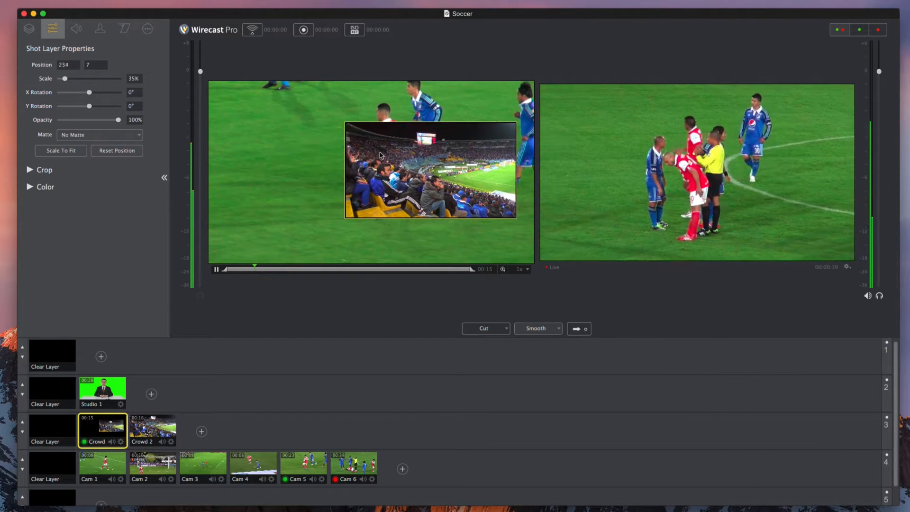
left_click(303, 467)
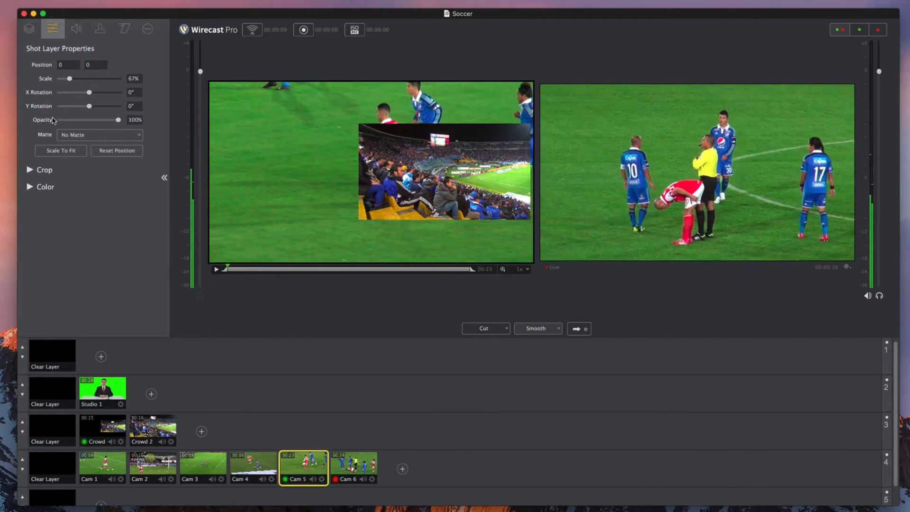
left_click_drag(71, 79, 64, 78)
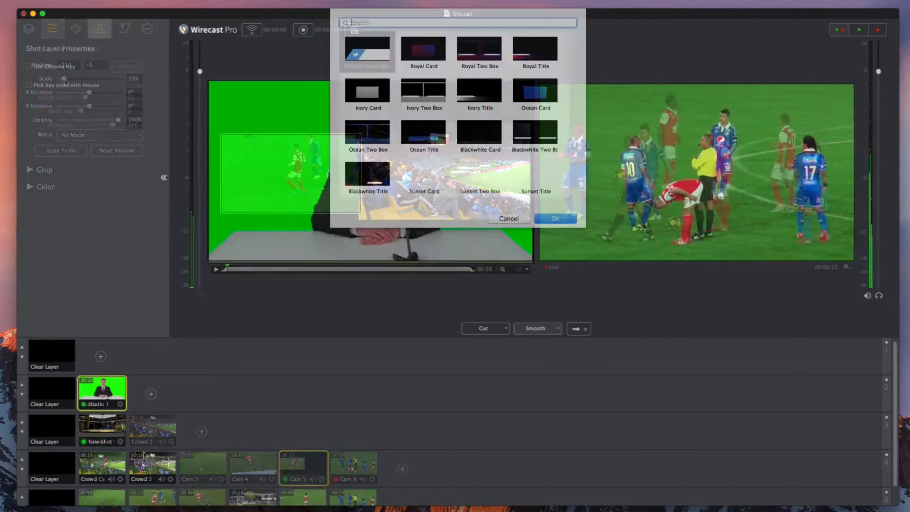
Add the Aqua Title template to layer 1 and edit its top line text.
scroll("down", 3)
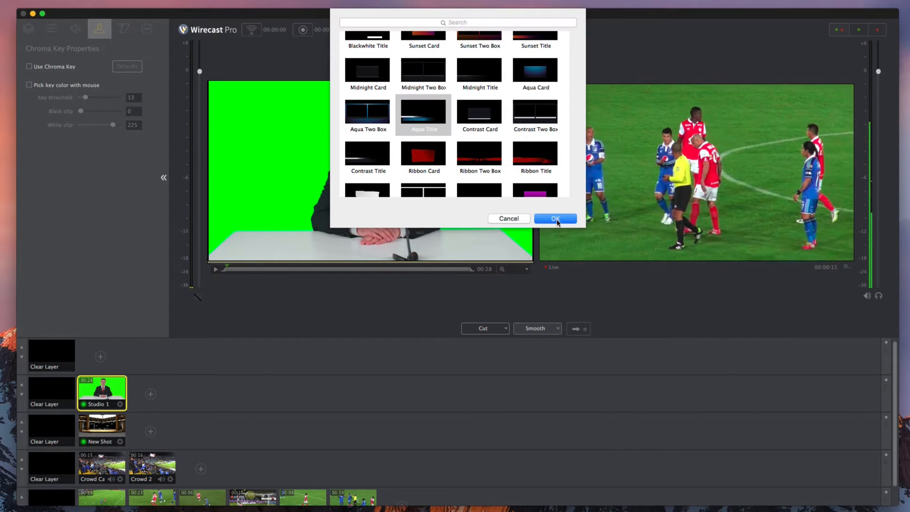
left_click(553, 219)
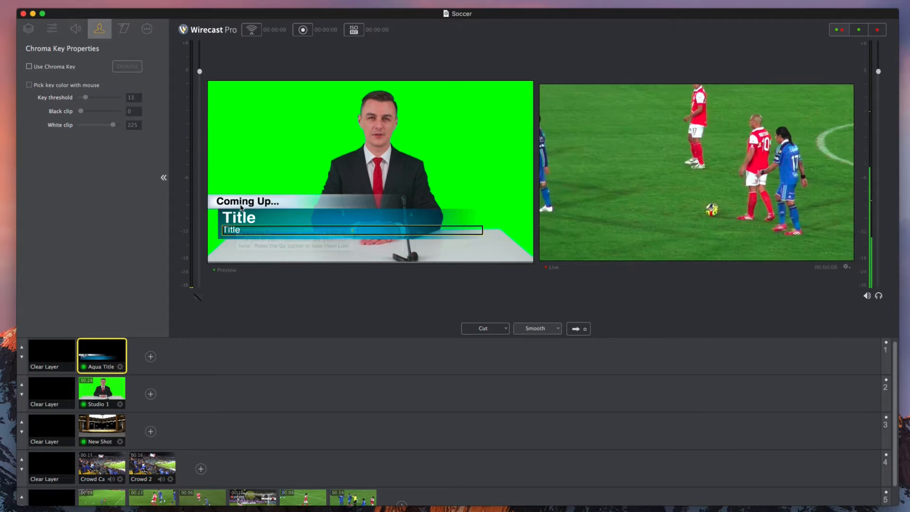
left_click(101, 393)
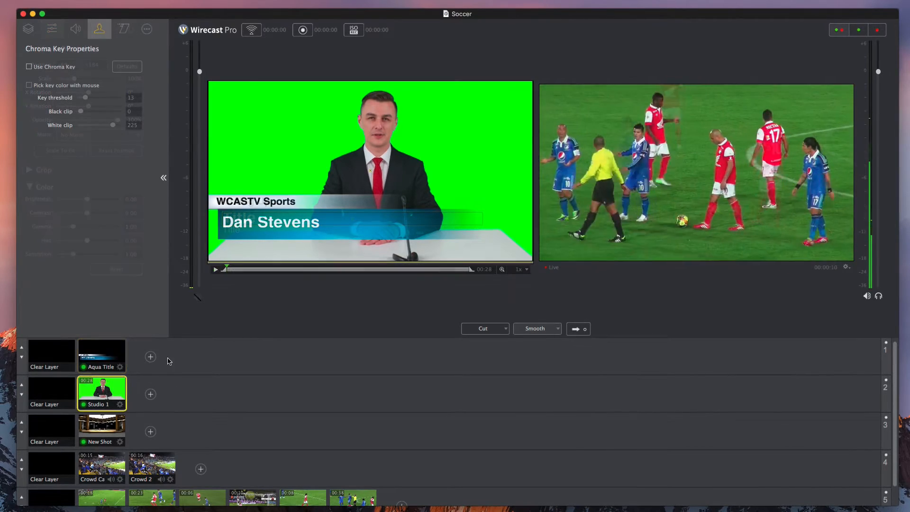
Enable Use Chroma Key on Studio 1 and send the keyed anchor shot live.
left_click(29, 67)
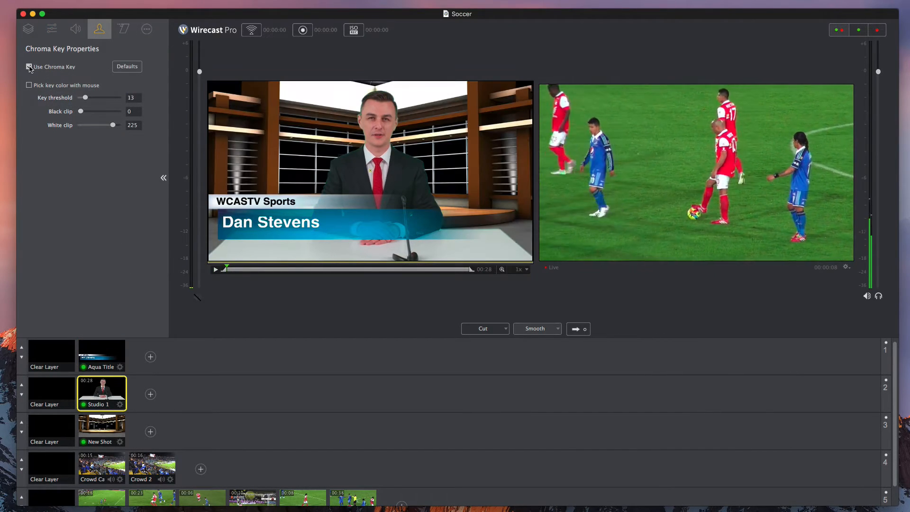
left_click(29, 66)
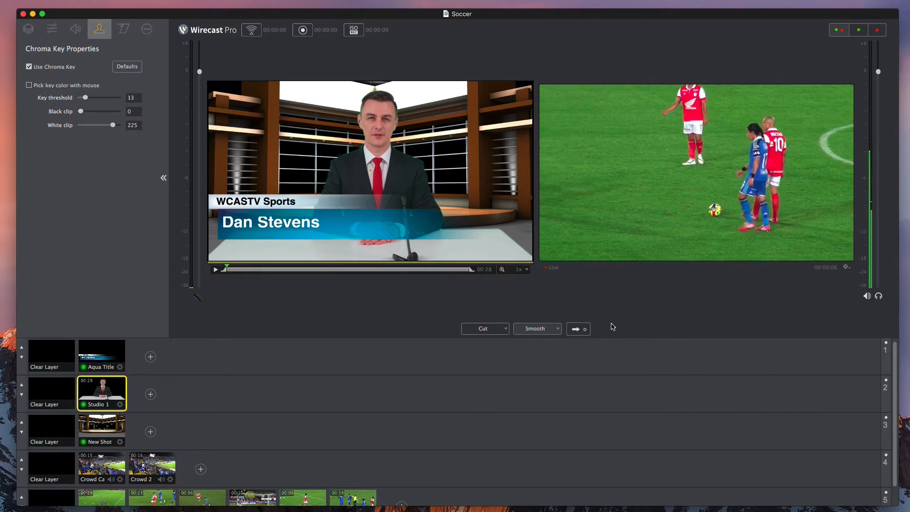
left_click(574, 328)
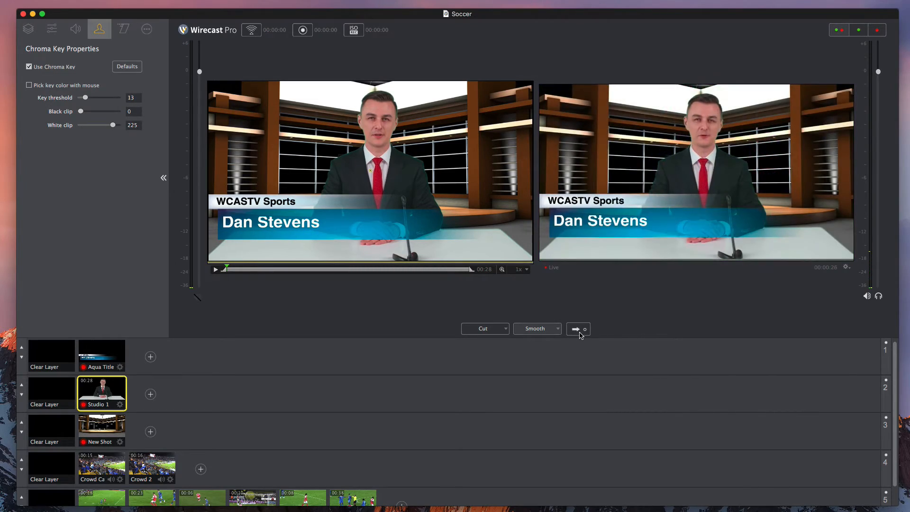
left_click(333, 6)
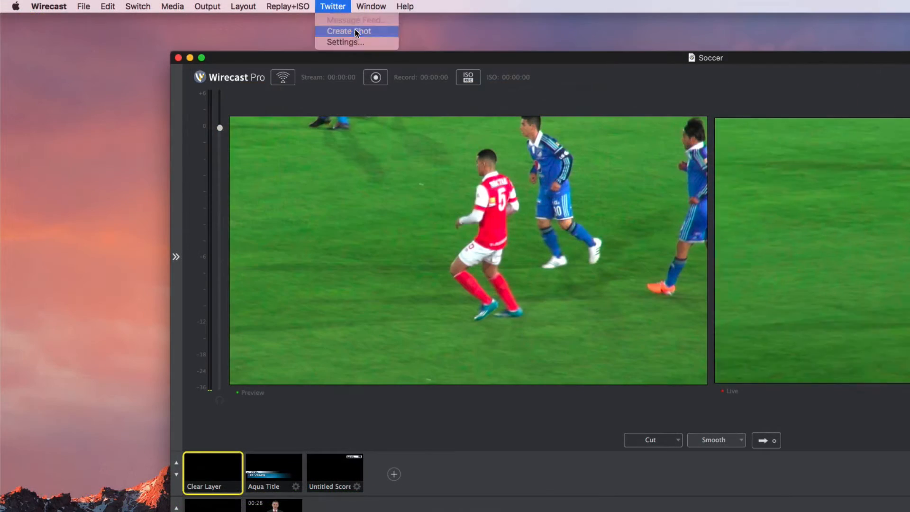
Create a Twitter feed shot, click Authenticate..., and set Feed Type to User Timeline.
left_click(348, 31)
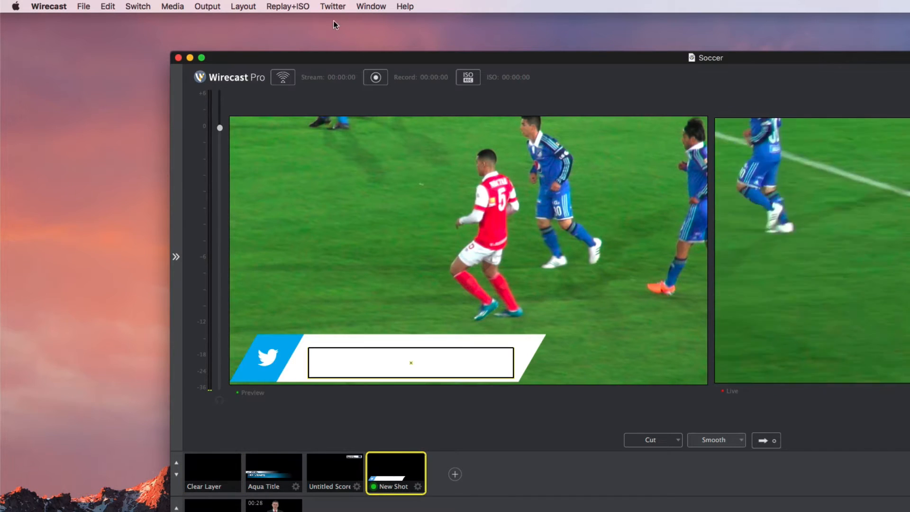
left_click(332, 6)
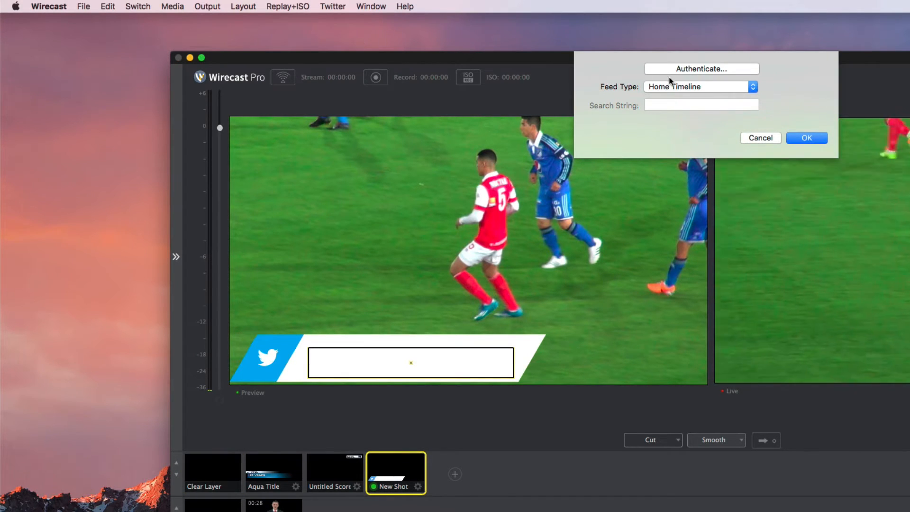
left_click(700, 69)
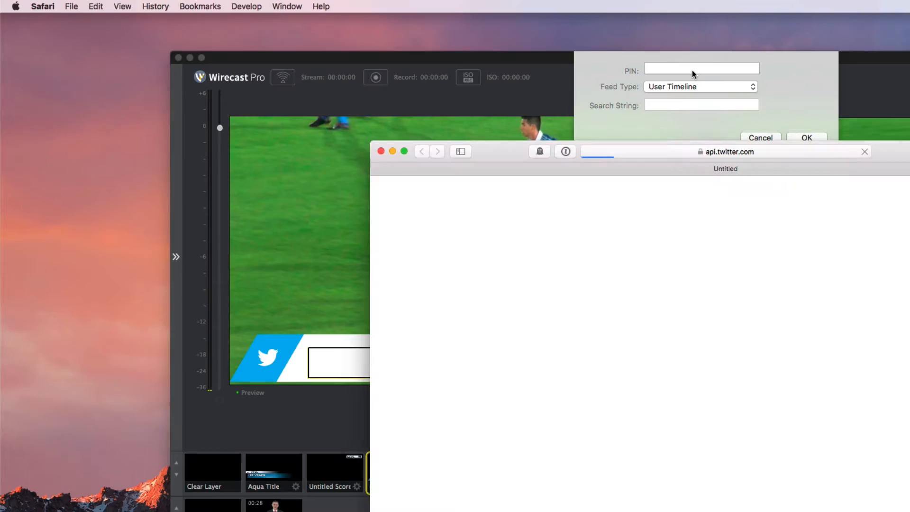
left_click(226, 209)
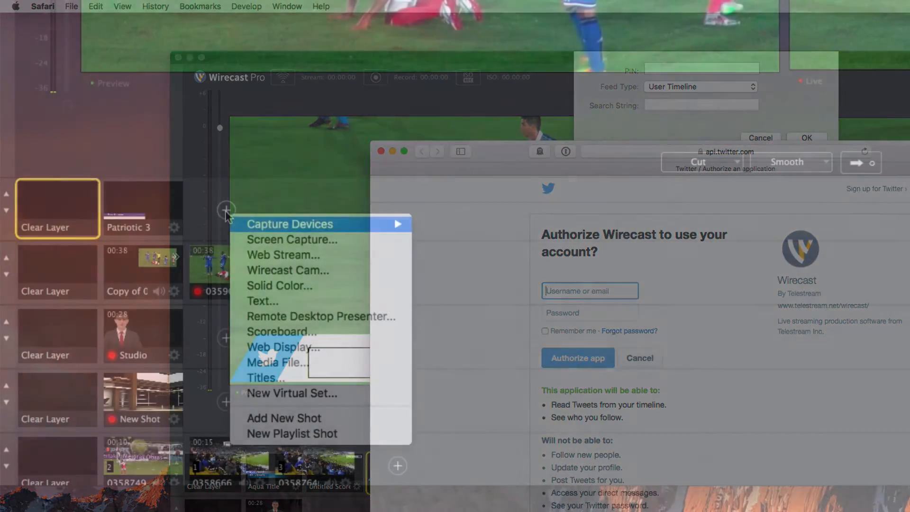
Add the Campbell U. vs Okeana State Scoreboard shot and load it into preview.
left_click(262, 300)
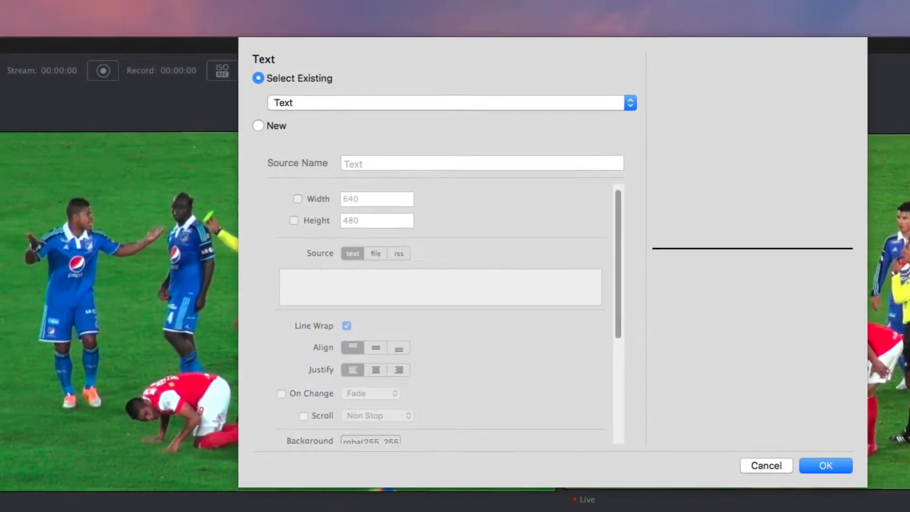
left_click(259, 125)
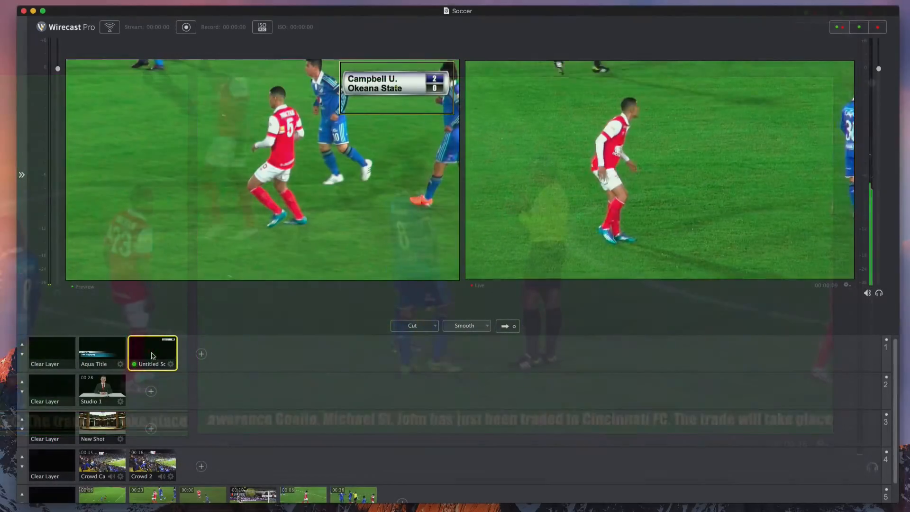
left_click(506, 325)
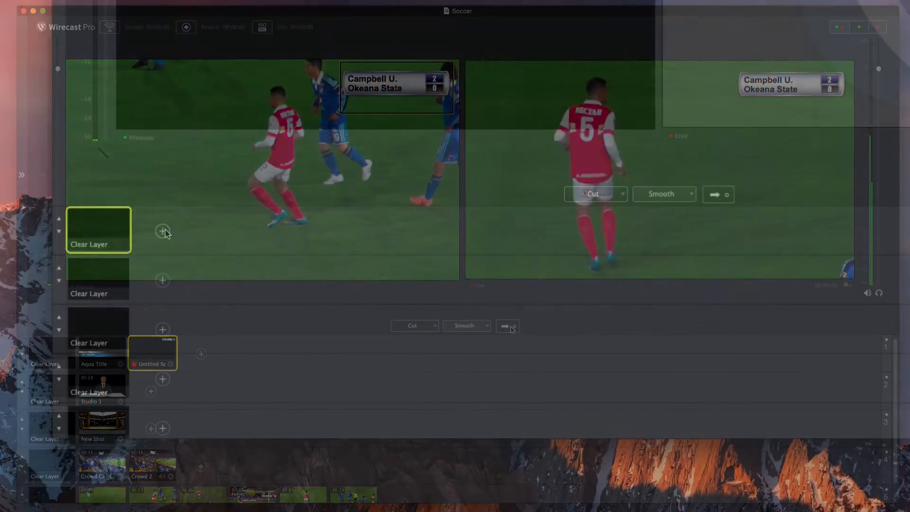
Edit the new playlist shot and add four soccer clips as media files.
right_click(165, 227)
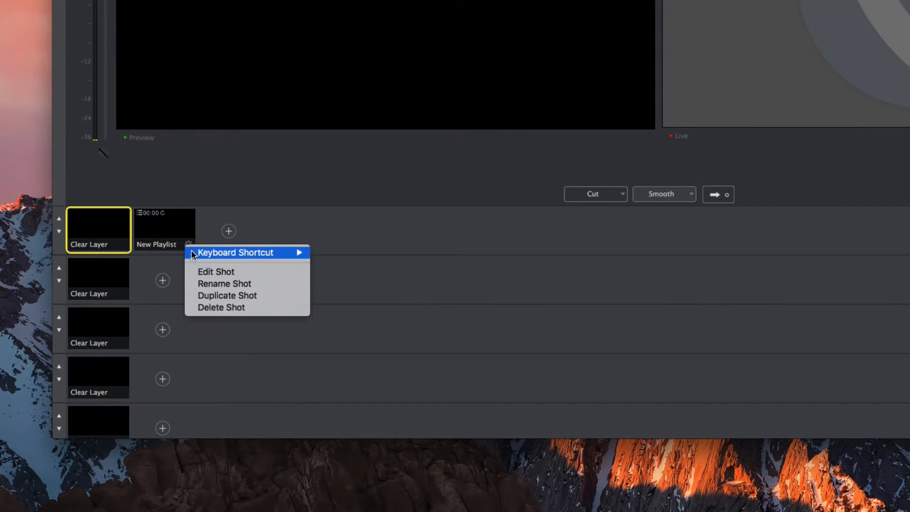
left_click(96, 246)
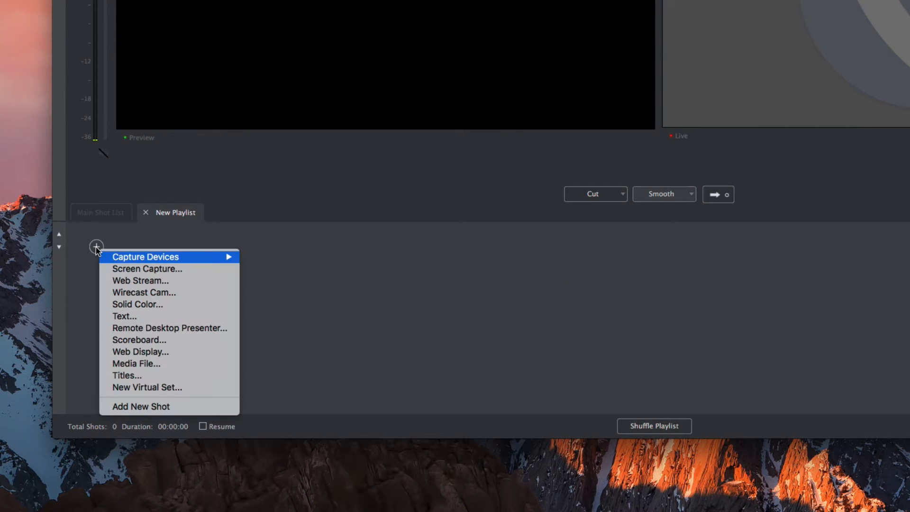
left_click(136, 364)
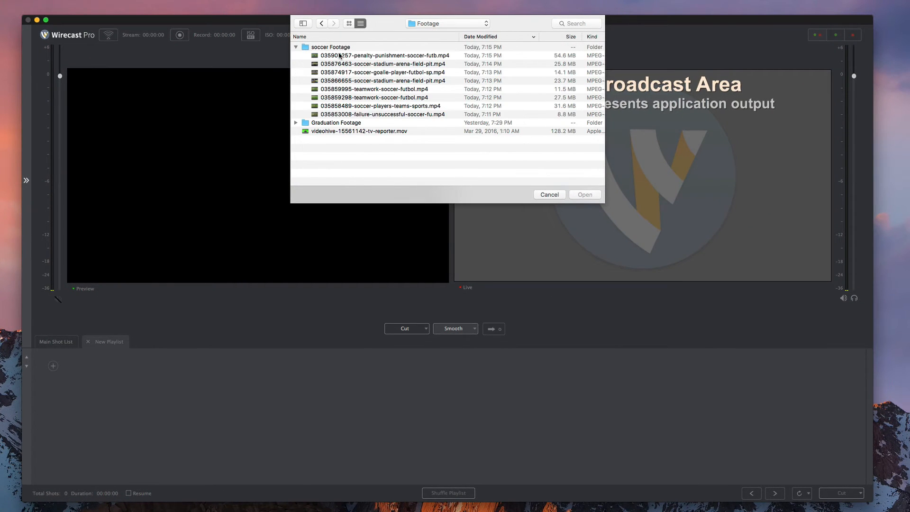
left_click(584, 195)
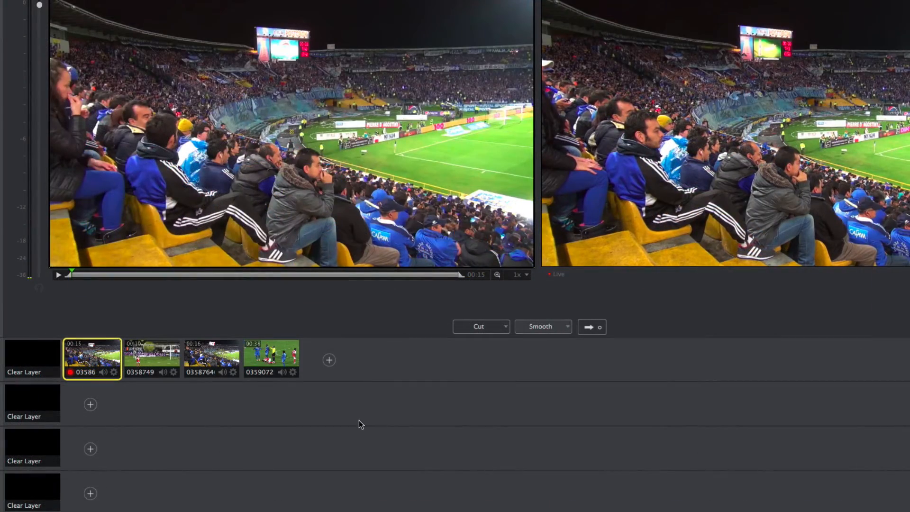
left_click(153, 359)
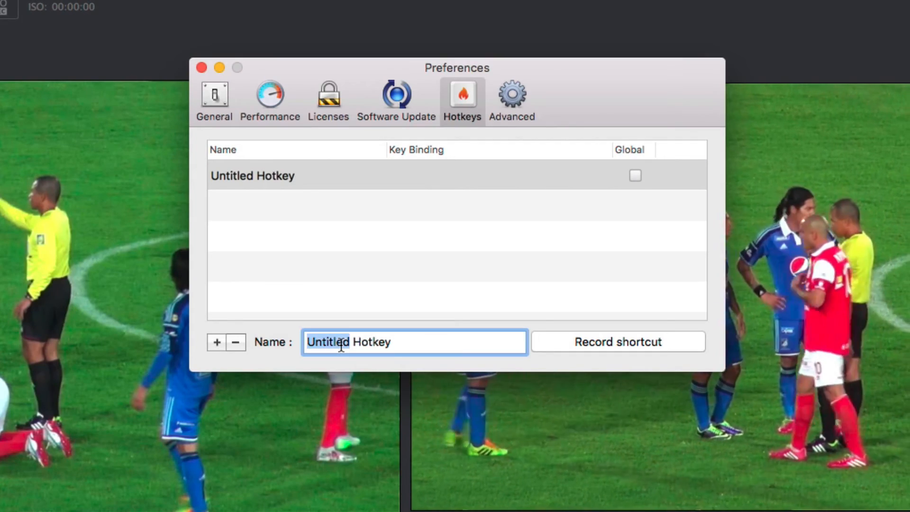
Name the hotkey 'Home Score +1' and record its key binding.
type("Home Score")
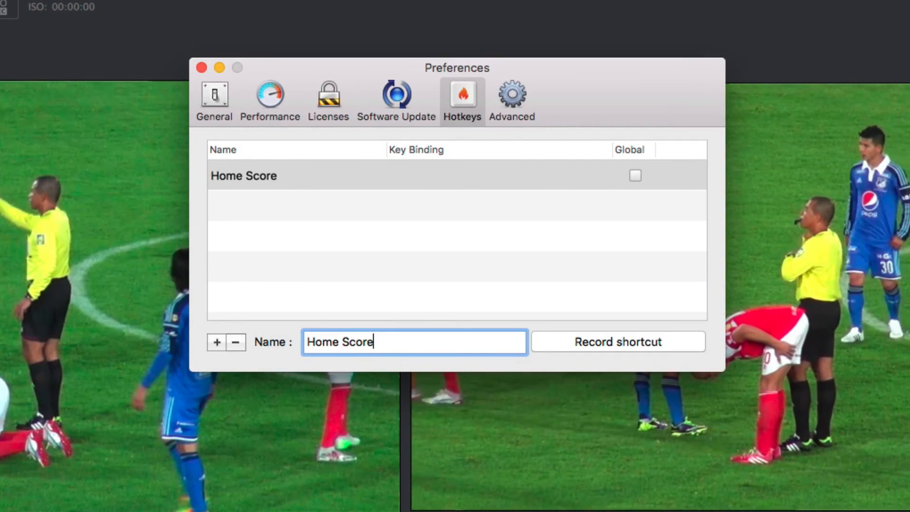
left_click(618, 341)
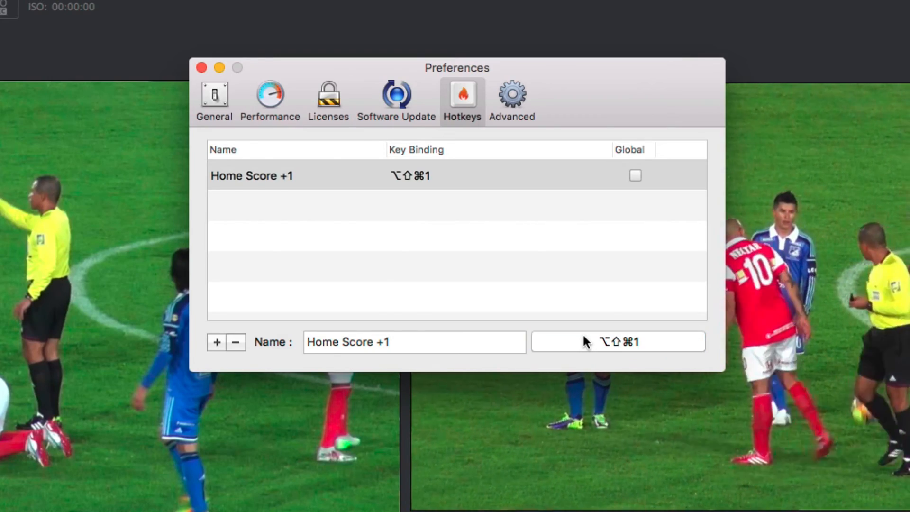
left_click(201, 67)
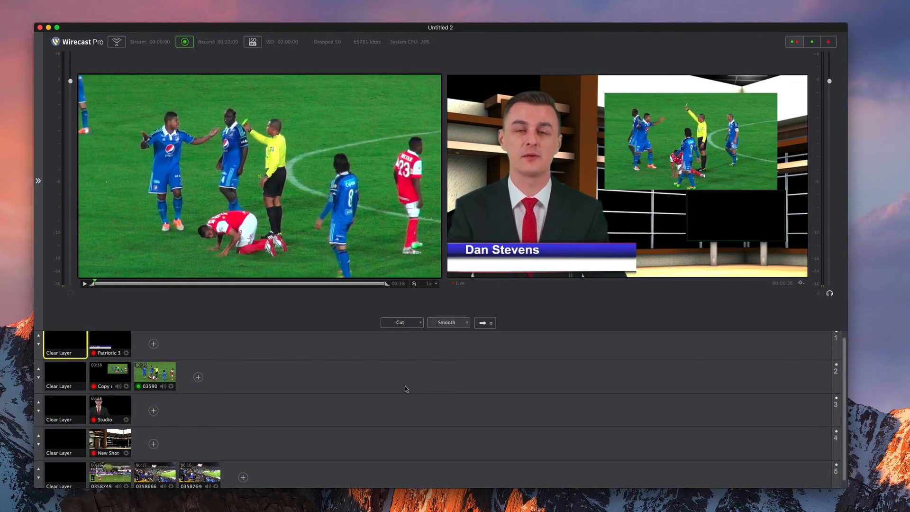